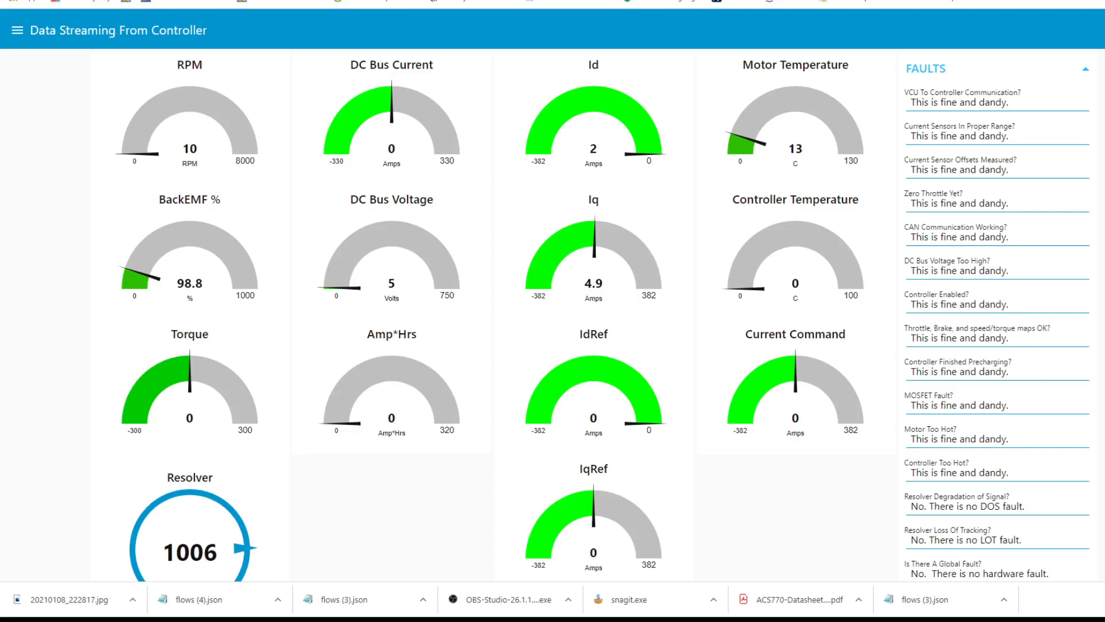
pyautogui.moveTo(452, 23)
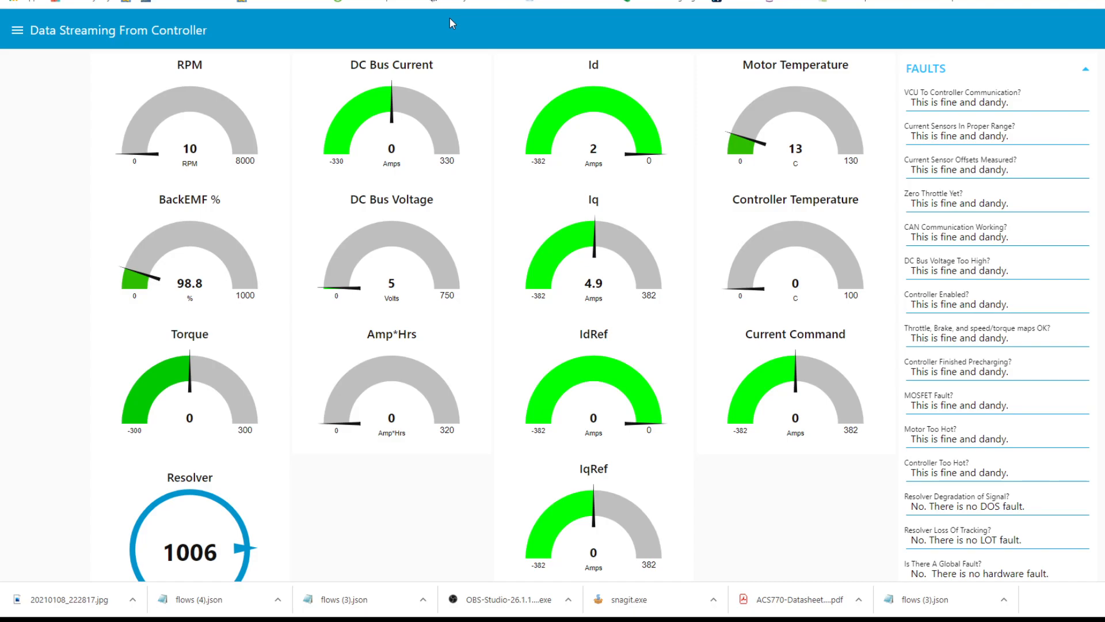
pyautogui.moveTo(591, 229)
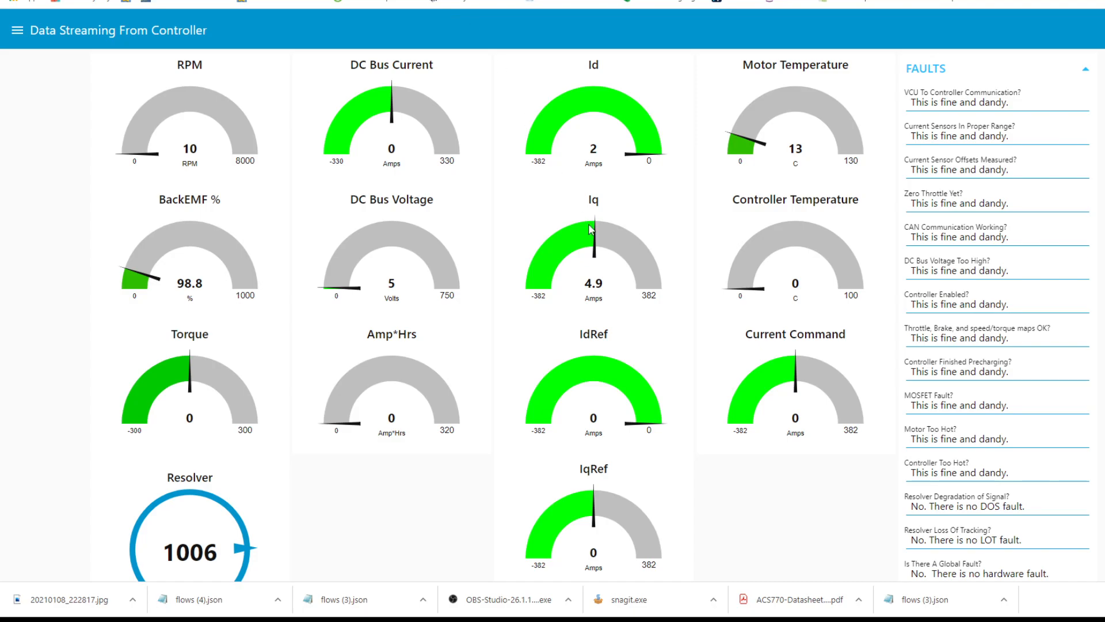
pyautogui.moveTo(695, 203)
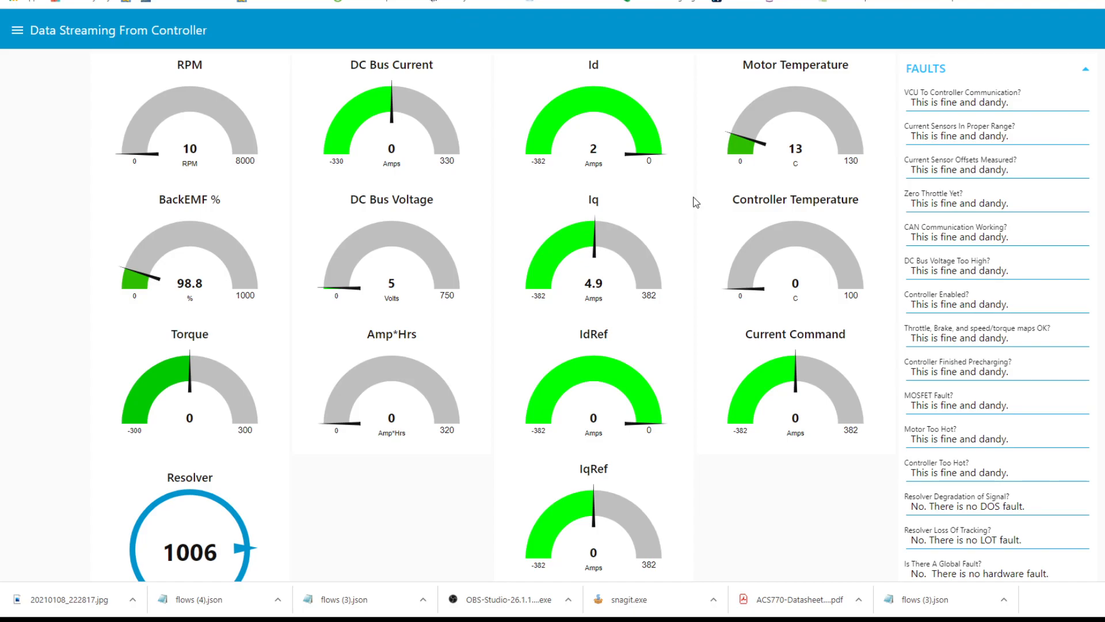
pyautogui.moveTo(481, 317)
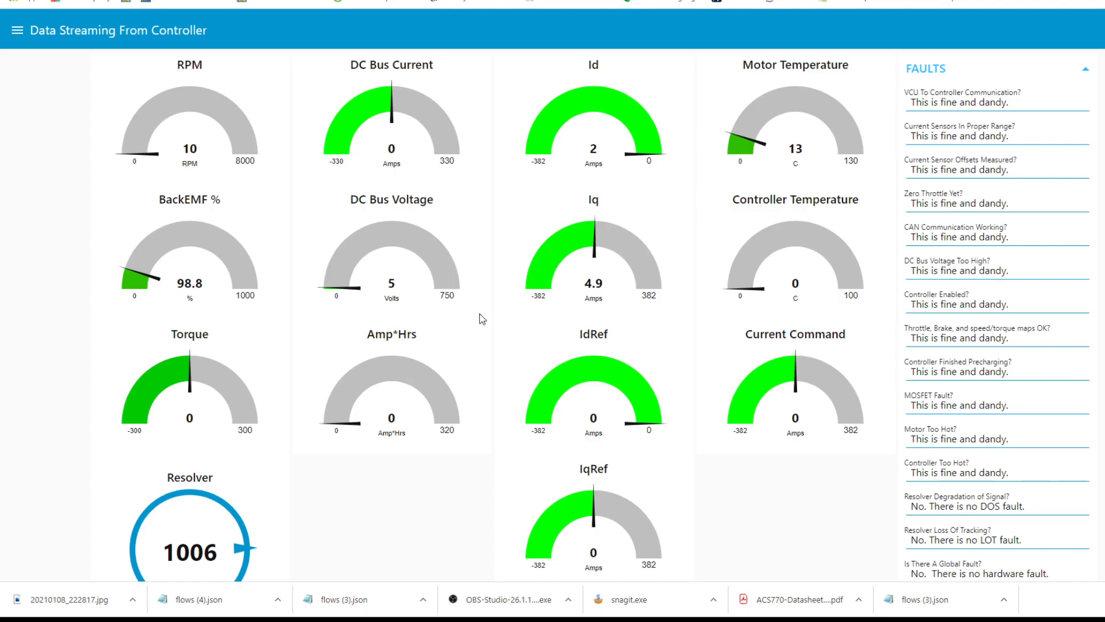
pyautogui.moveTo(304, 310)
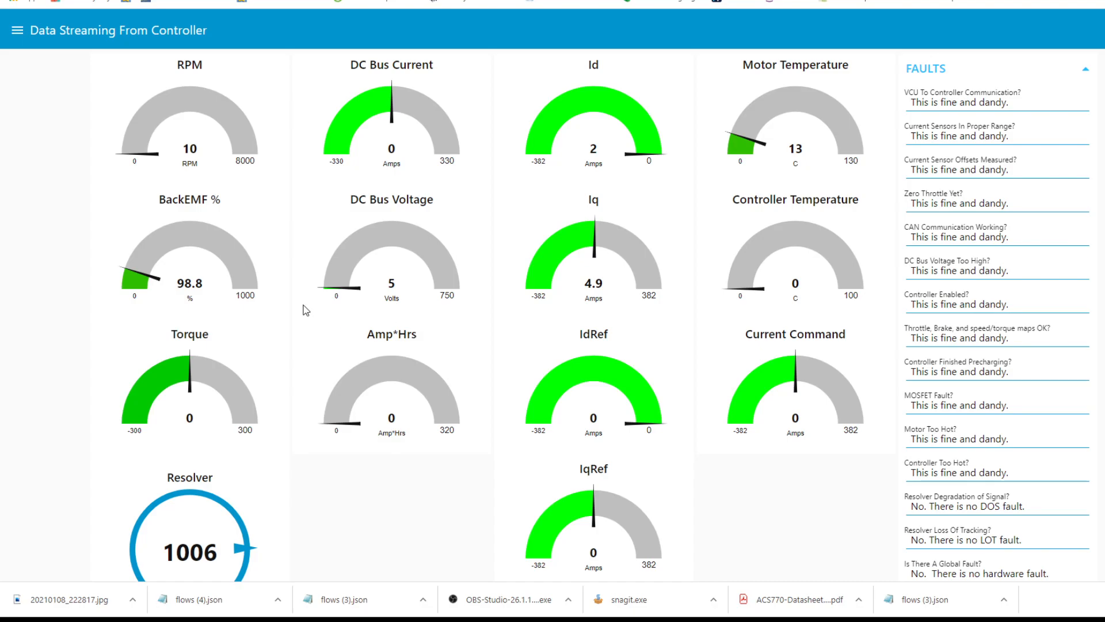
pyautogui.moveTo(281, 323)
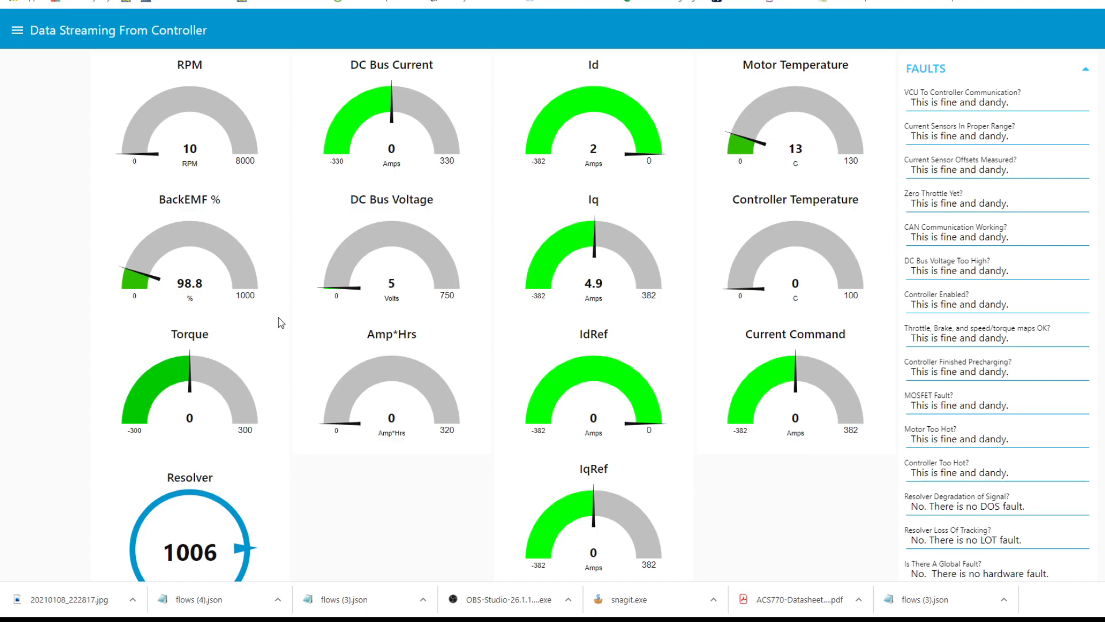
pyautogui.moveTo(789, 247)
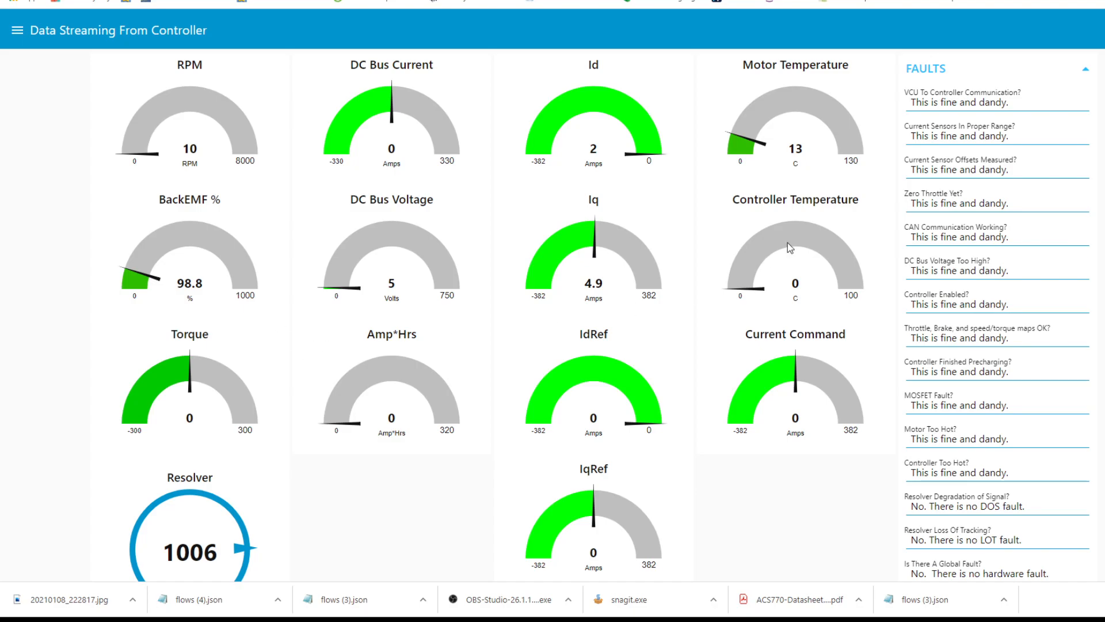
# - Navigate via the dashboard menu to the Controller Settings page and scroll through its settings
pyautogui.scroll(-3)
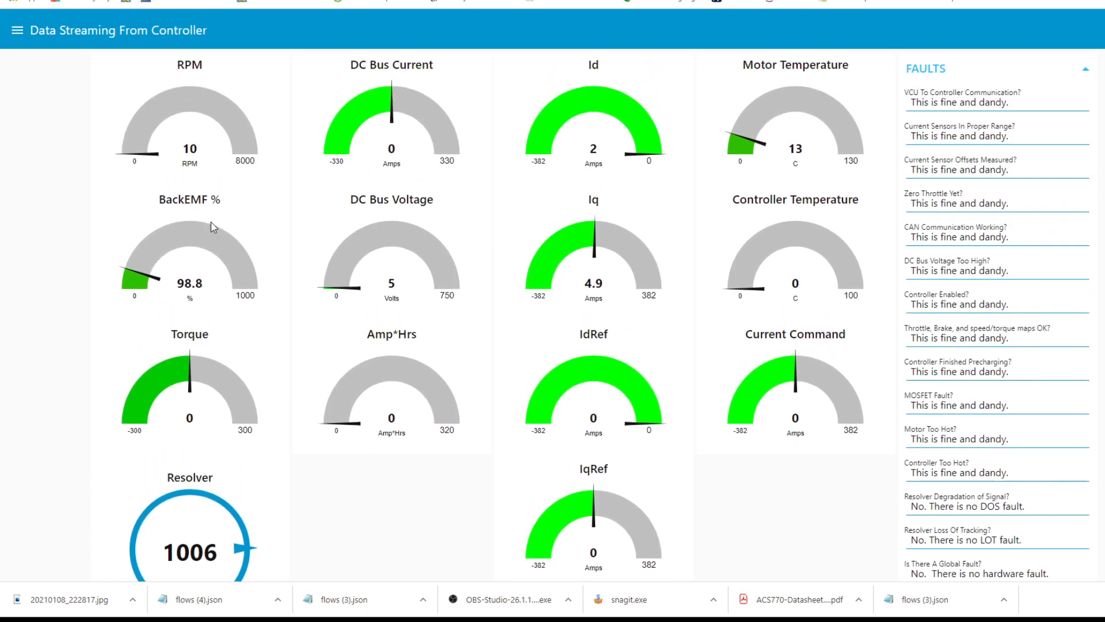
pyautogui.click(18, 30)
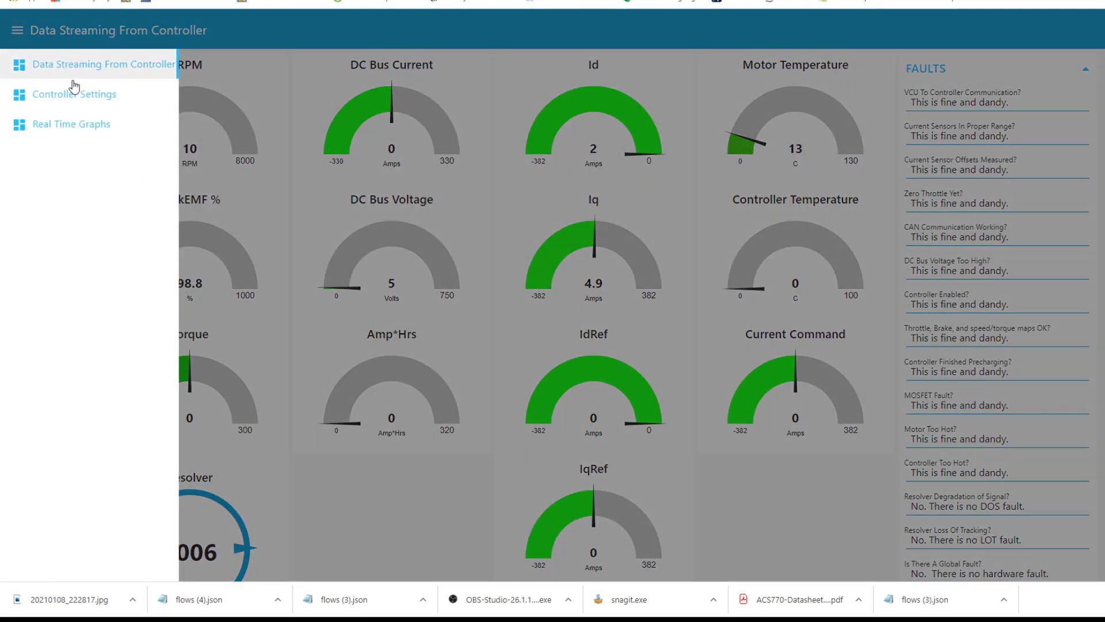
pyautogui.click(74, 93)
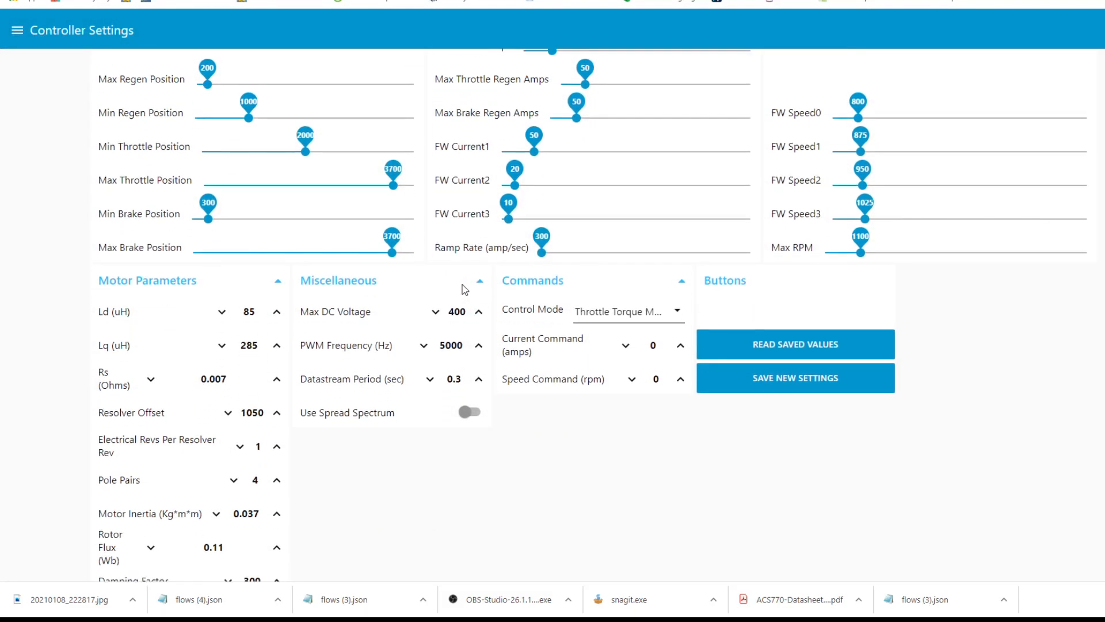
pyautogui.scroll(-3)
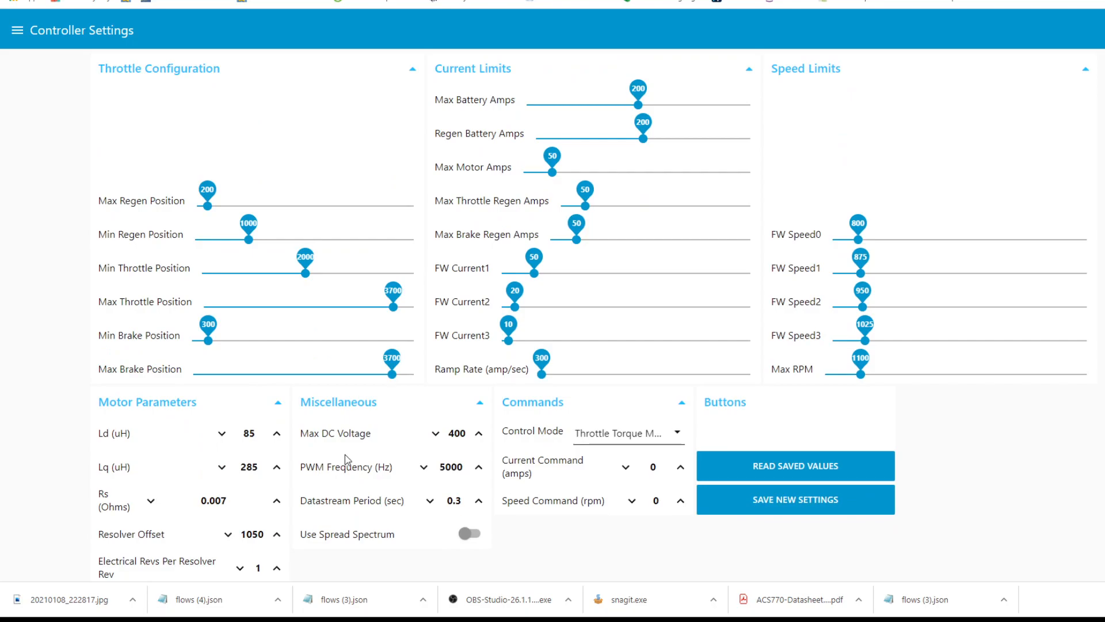
pyautogui.moveTo(372, 356)
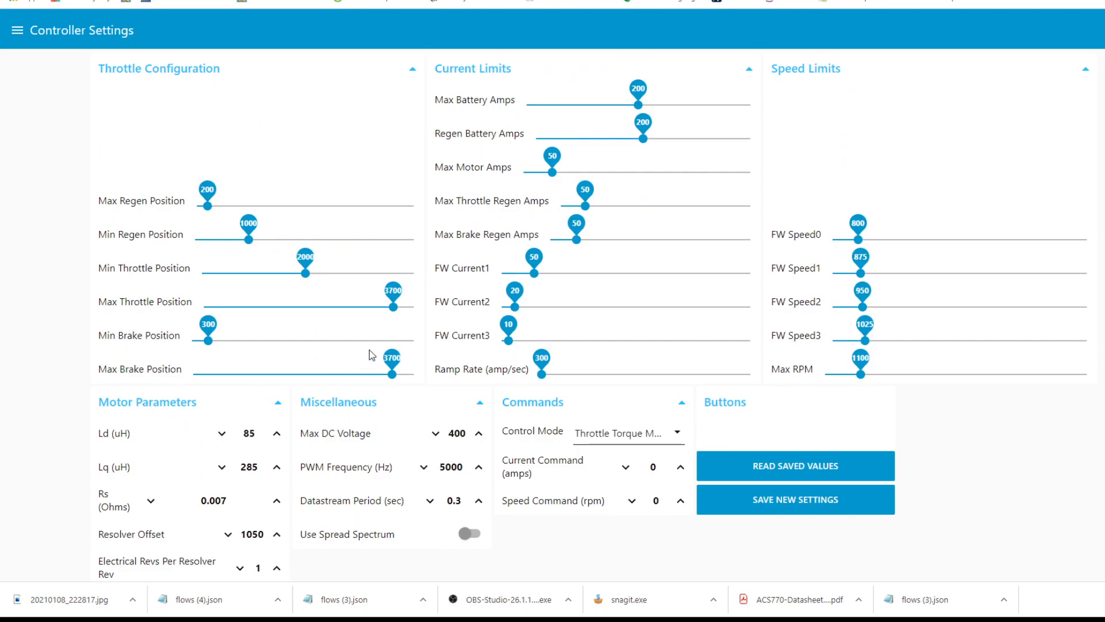
pyautogui.moveTo(414, 322)
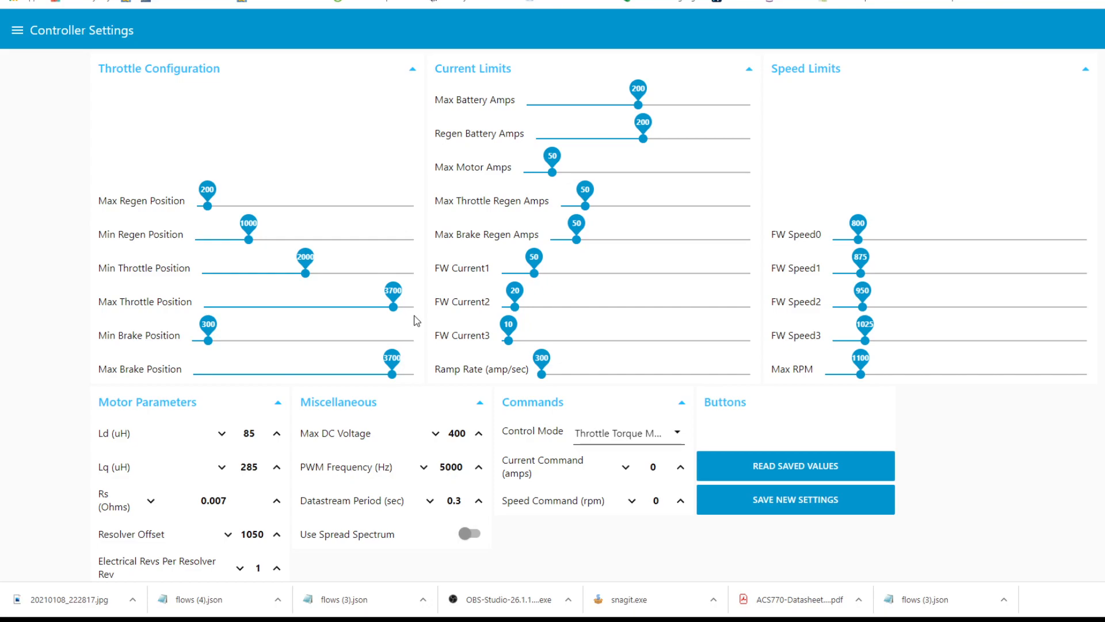
pyautogui.moveTo(495, 334)
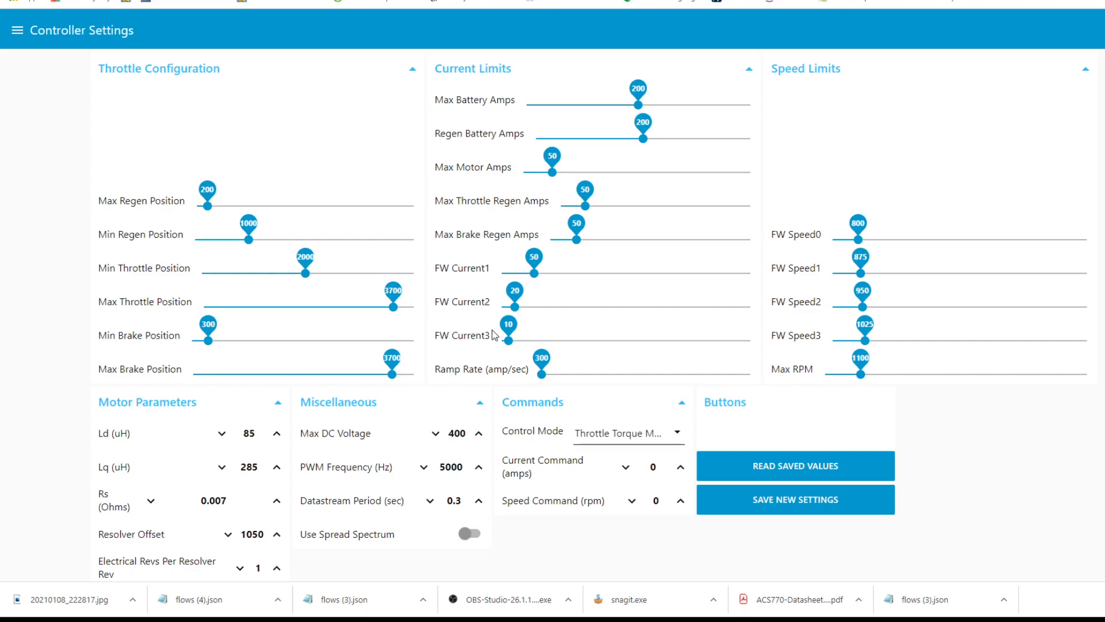
pyautogui.moveTo(62, 74)
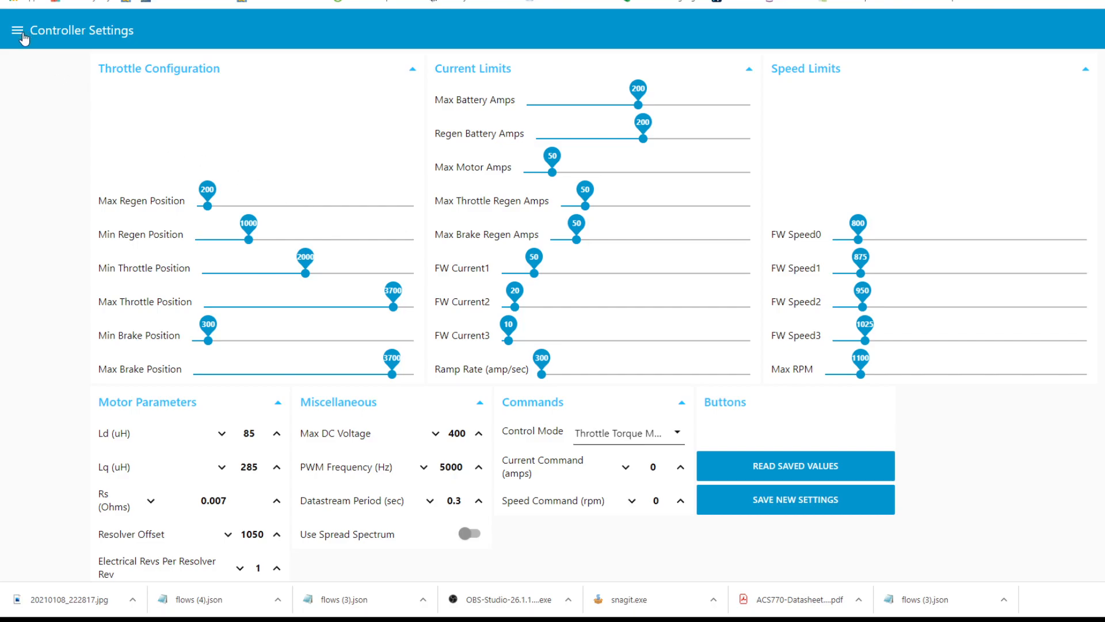
# - Navigate back to the Data Streaming From Controller page with the live gauges
pyautogui.click(17, 29)
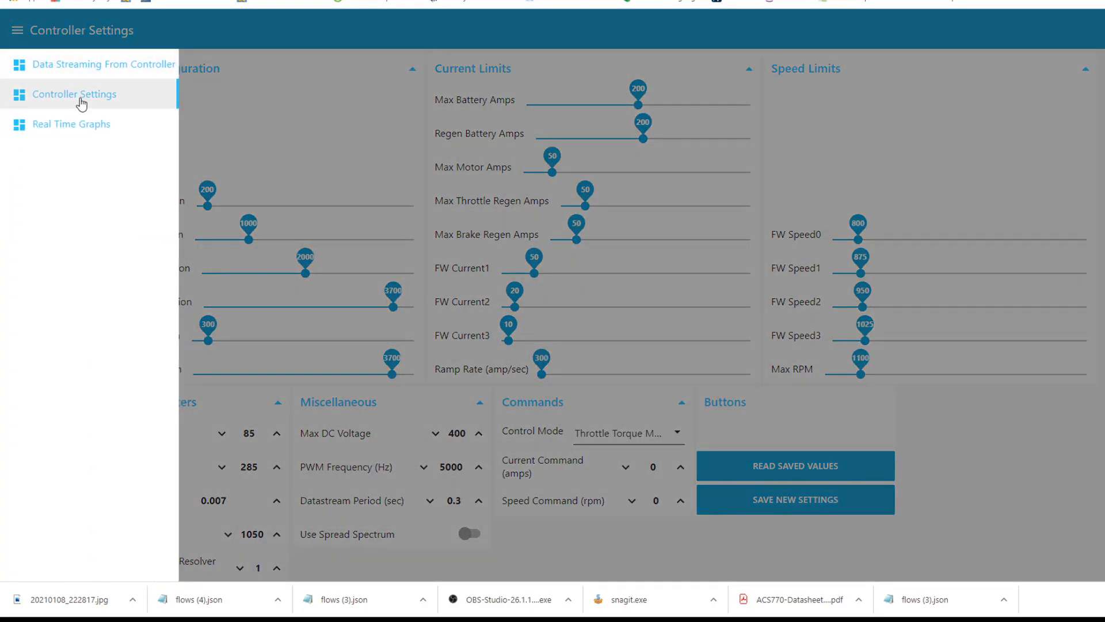
pyautogui.click(101, 65)
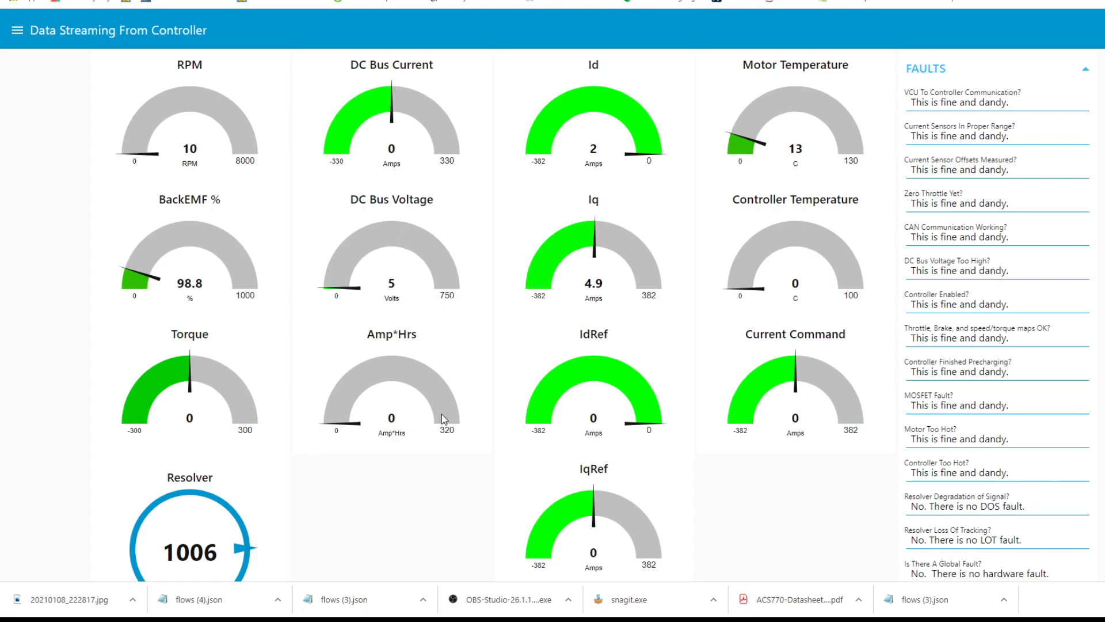
pyautogui.moveTo(637, 456)
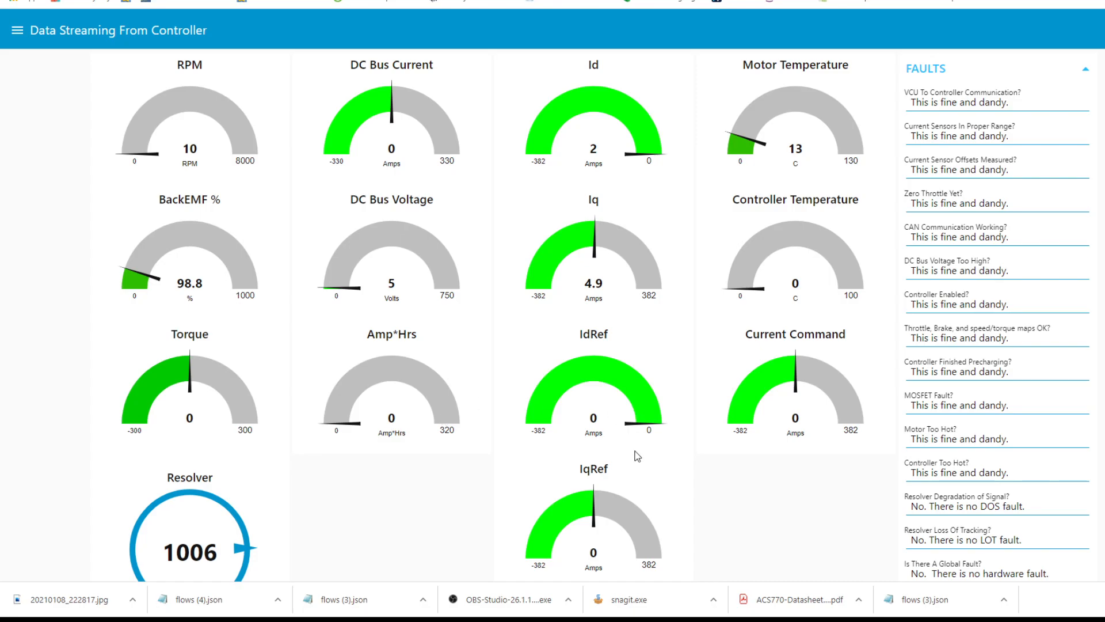
pyautogui.click(17, 30)
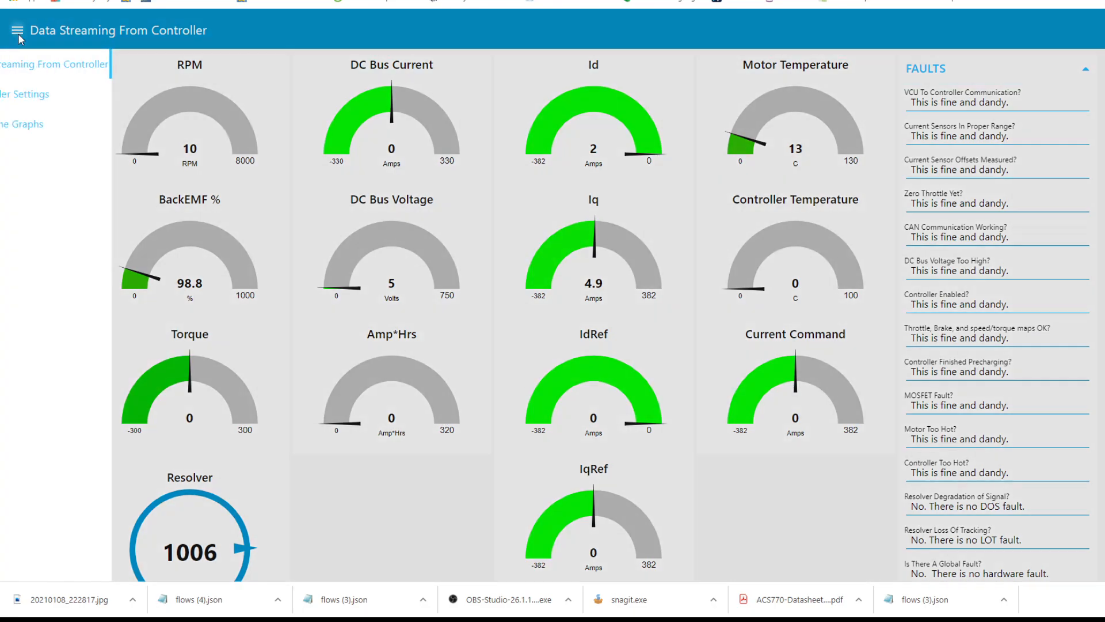
# - On Controller Settings, raise the Datastream Period to 0.3 seconds
pyautogui.click(25, 94)
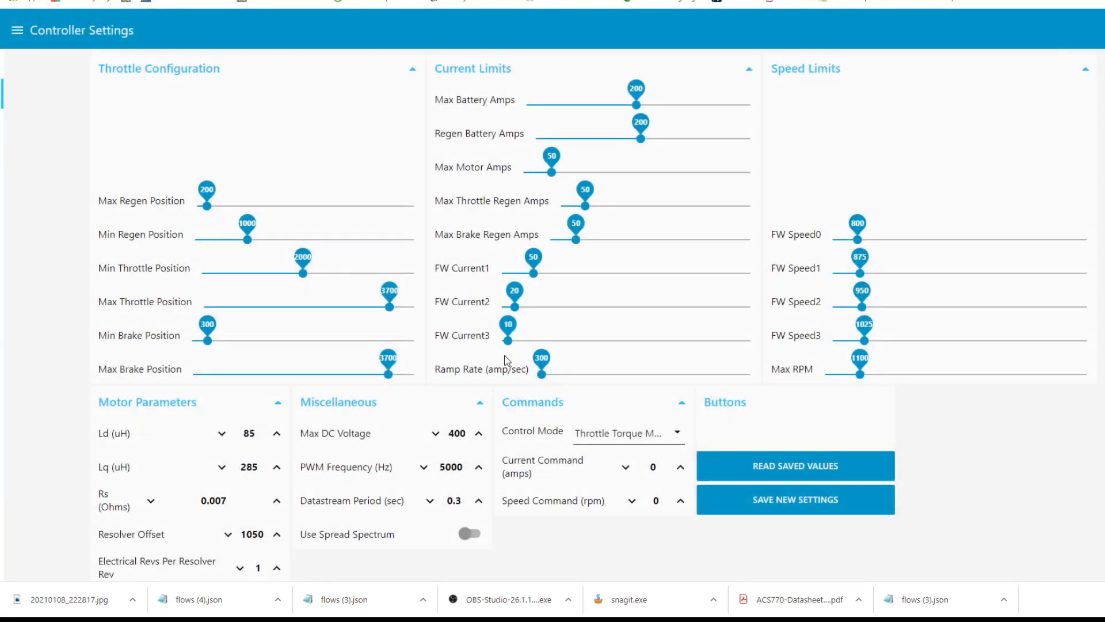
pyautogui.moveTo(811, 471)
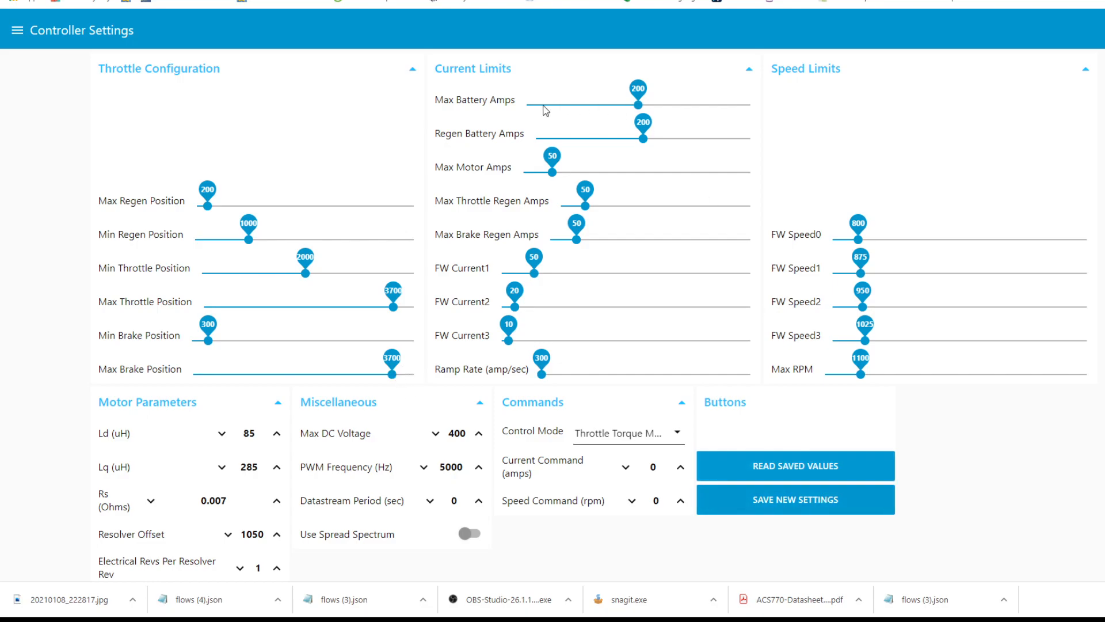
pyautogui.scroll(-3)
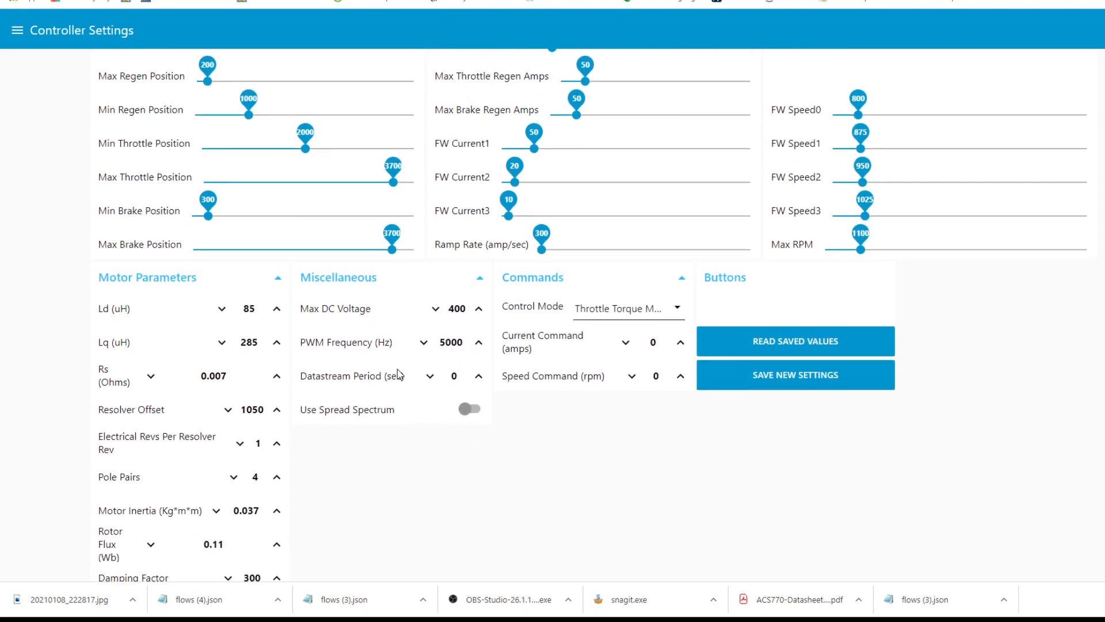
pyautogui.click(479, 376)
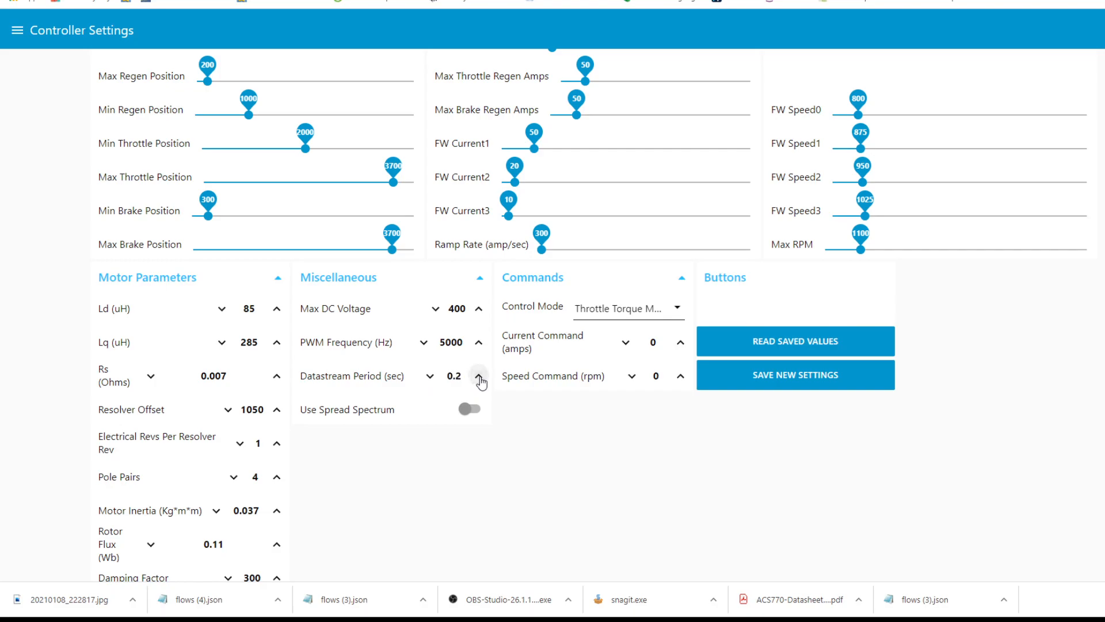
pyautogui.click(479, 375)
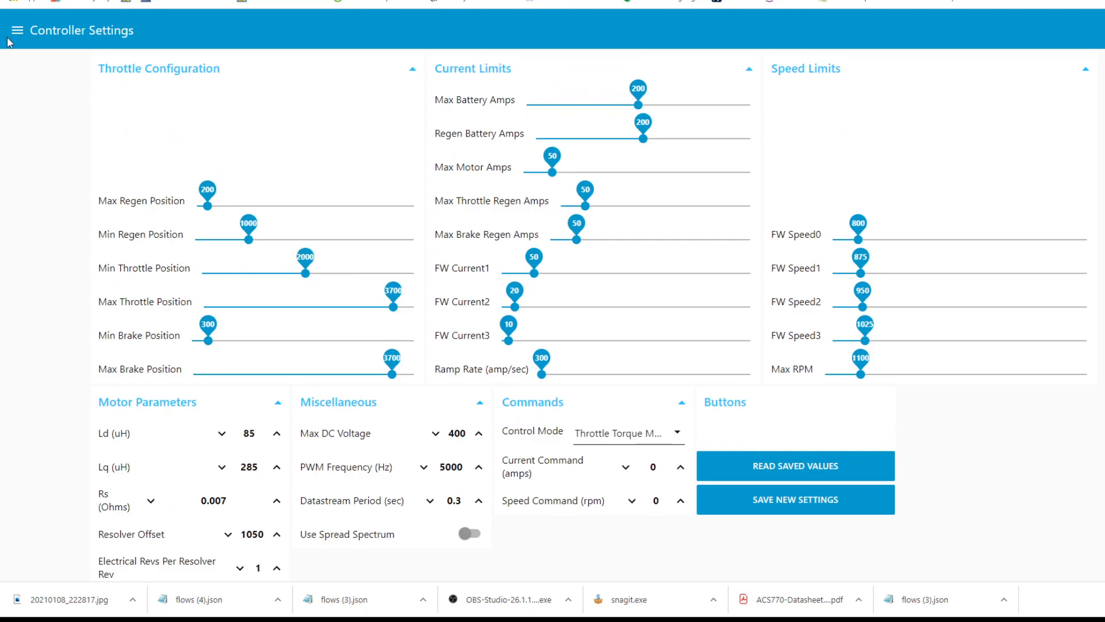
pyautogui.click(17, 30)
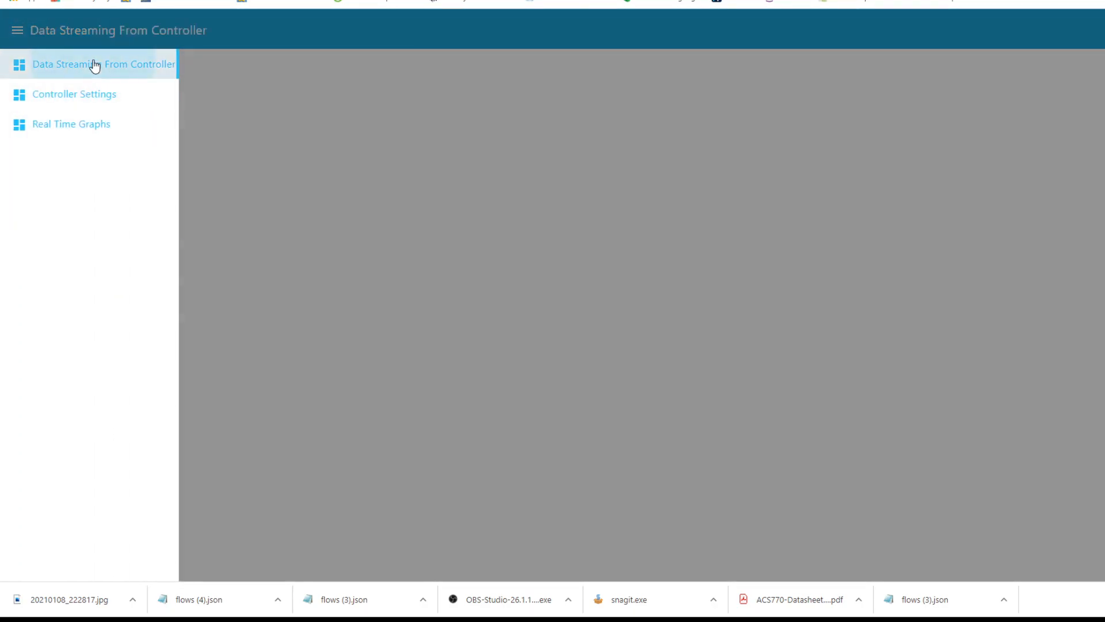
# - Load the Data Streaming From Controller page and review the live motor gauges and fault list
pyautogui.click(103, 63)
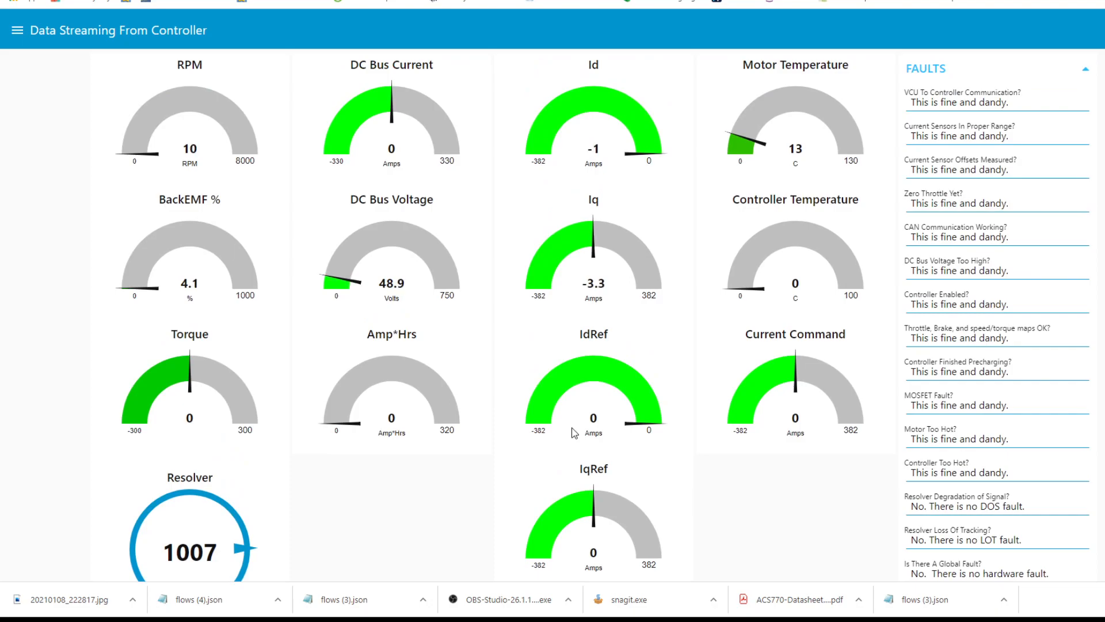
pyautogui.scroll(-3)
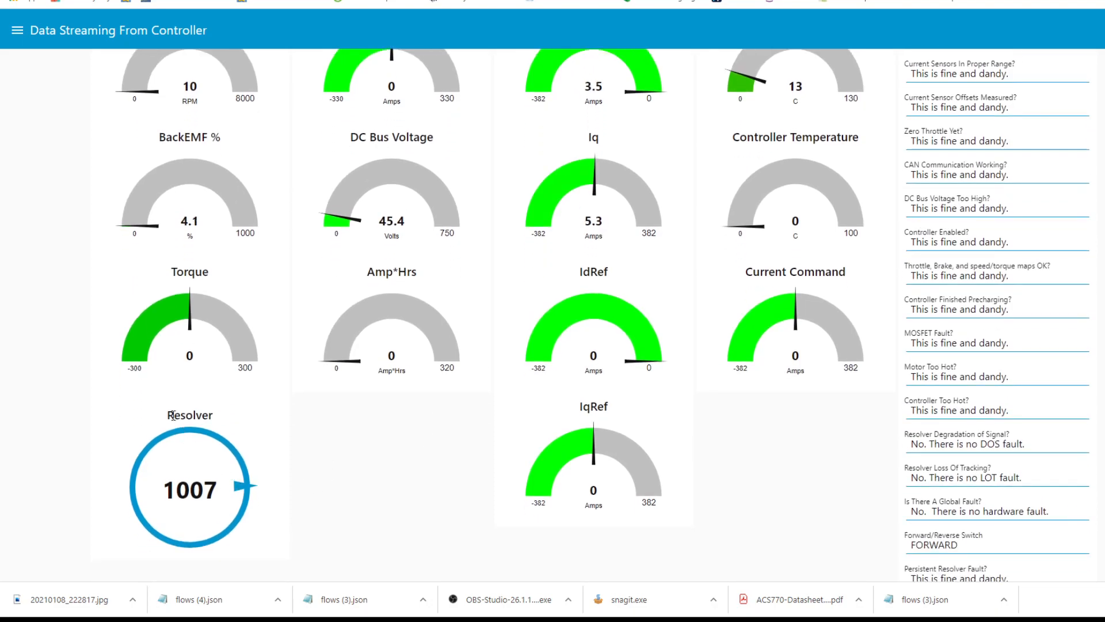
pyautogui.doubleClick(189, 414)
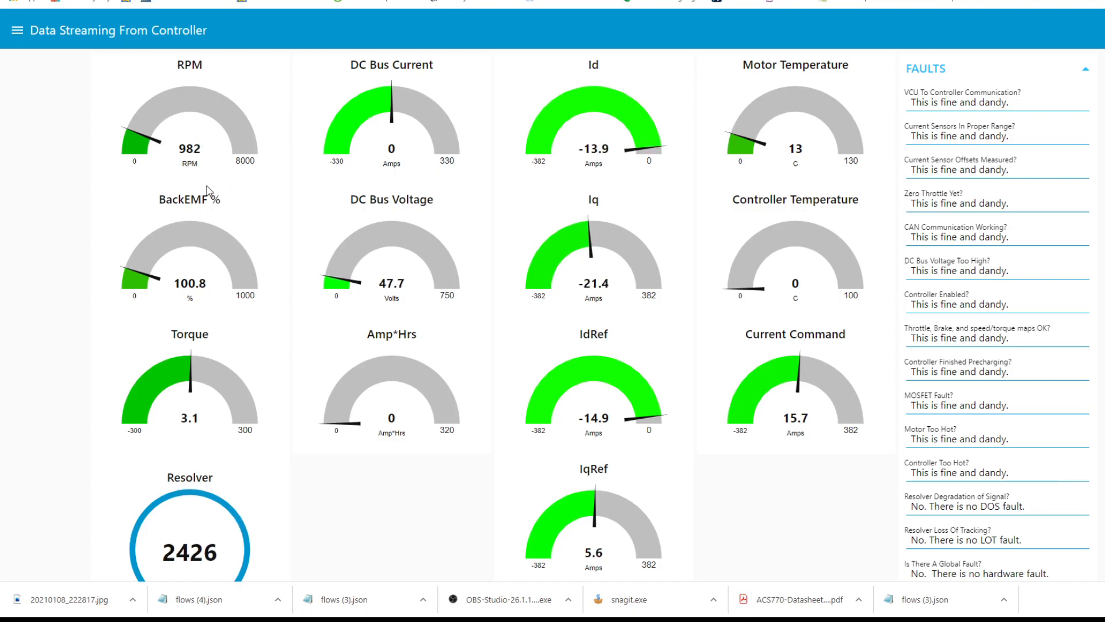
pyautogui.doubleClick(190, 283)
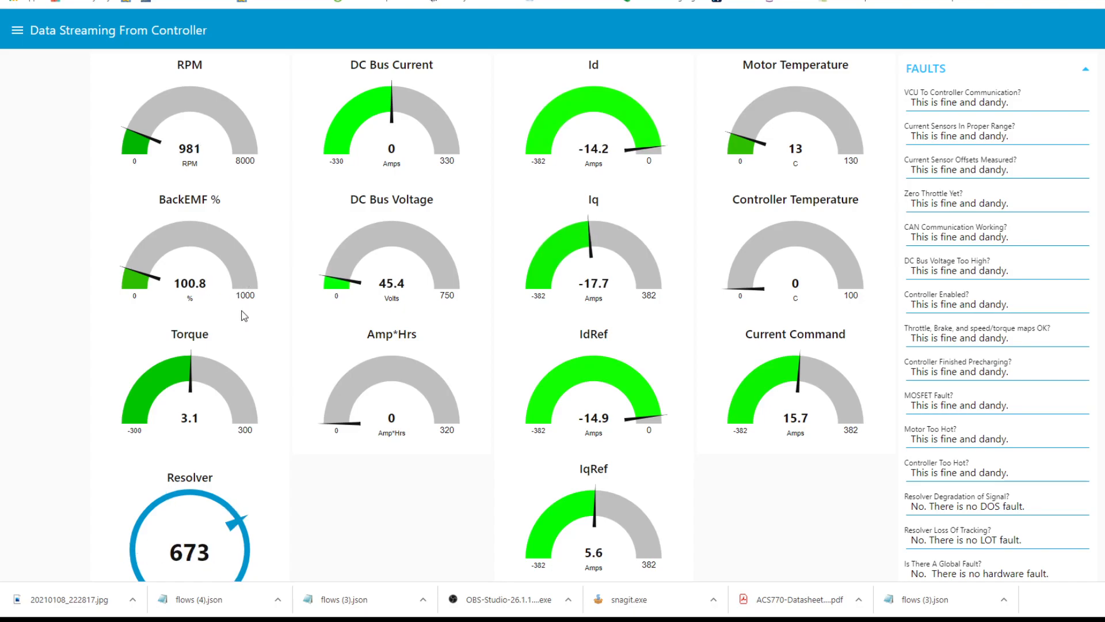
pyautogui.moveTo(15, 32)
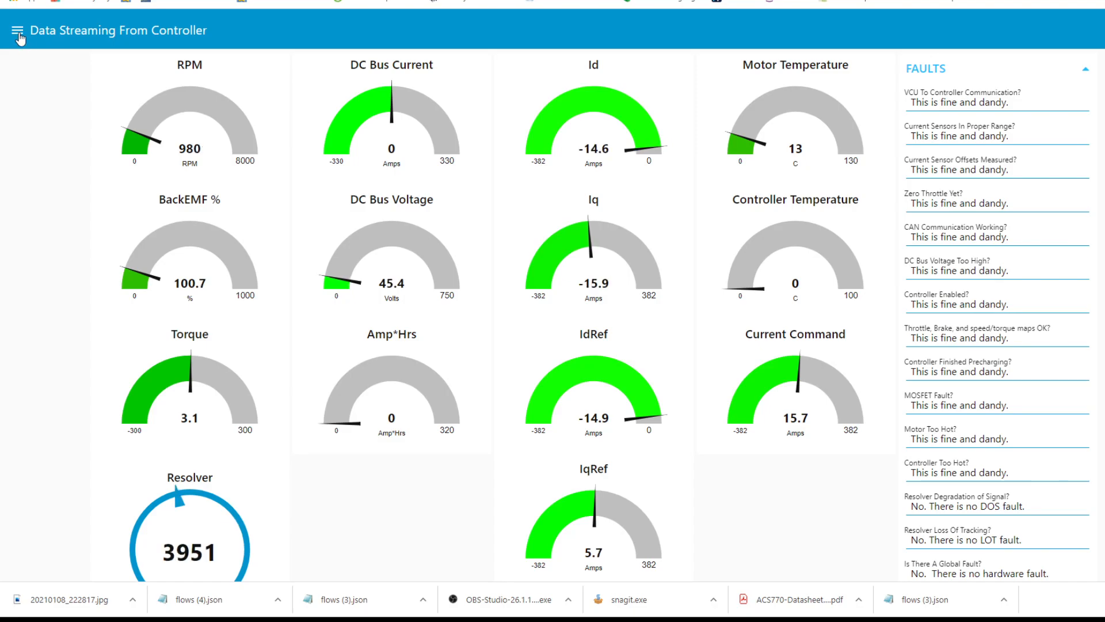
# - Switch to Controller Settings and review the FW Speed0–3 limits and Max RPM 1100
pyautogui.click(17, 30)
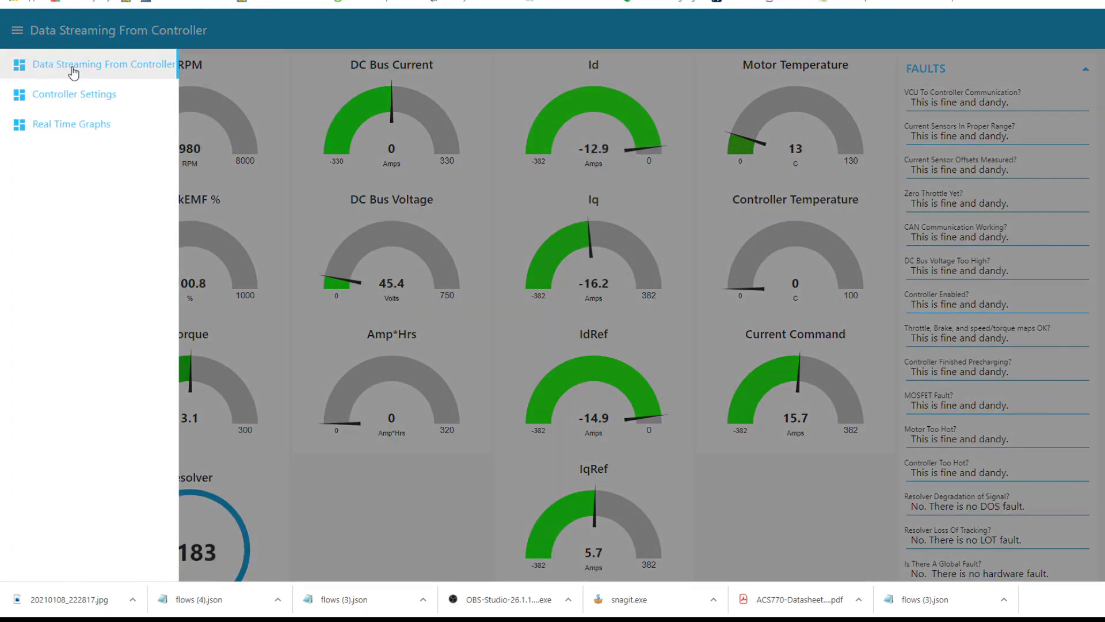
pyautogui.click(74, 94)
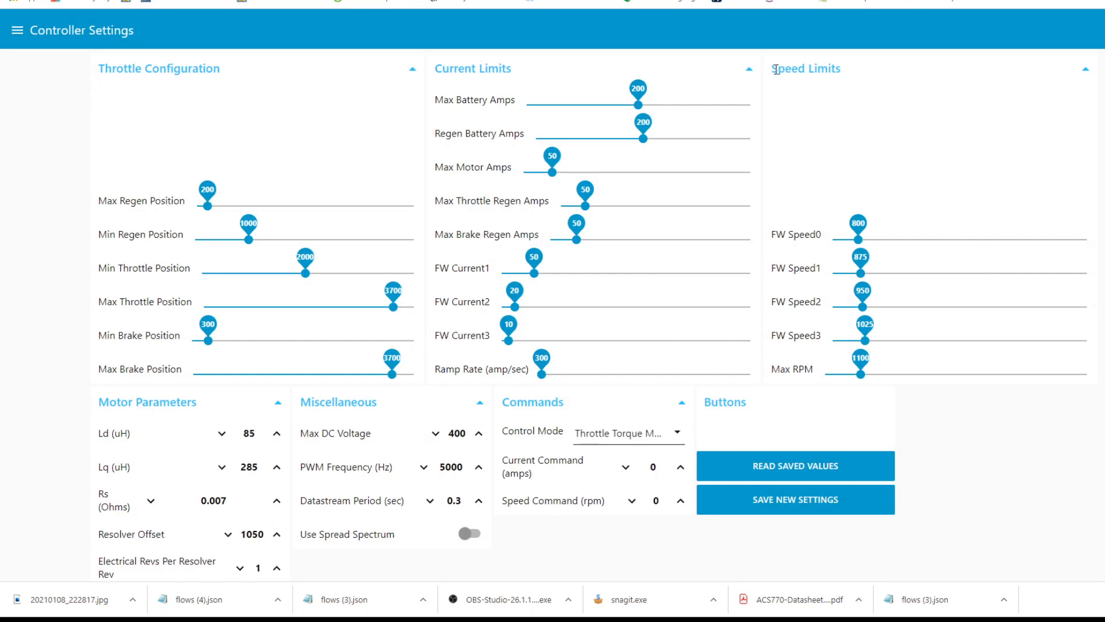
pyautogui.doubleClick(804, 68)
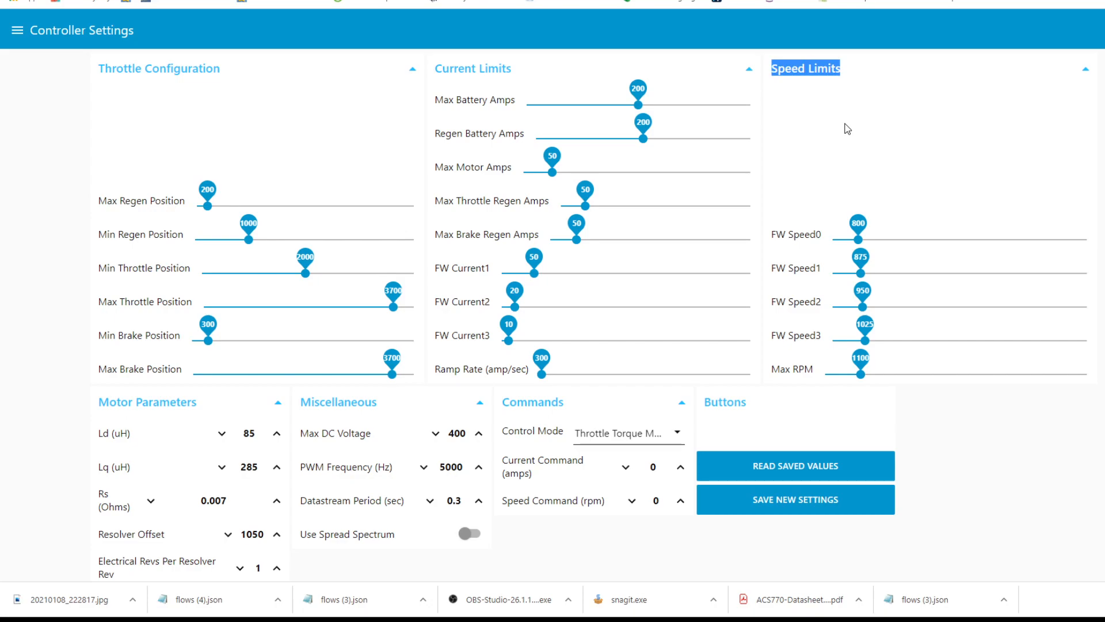
pyautogui.moveTo(997, 332)
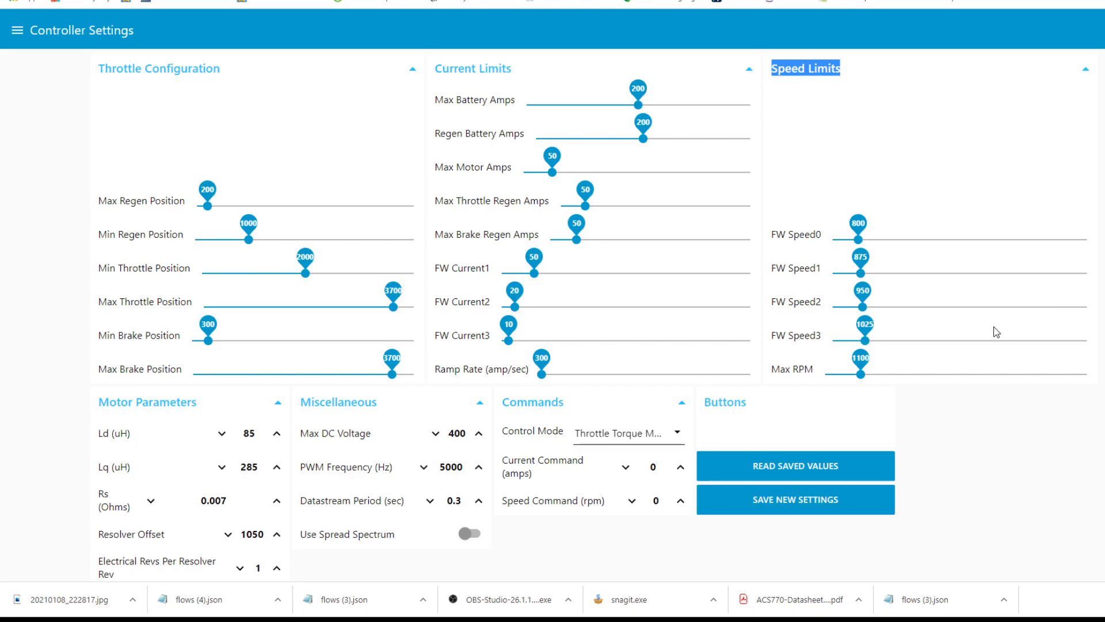
pyautogui.moveTo(873, 236)
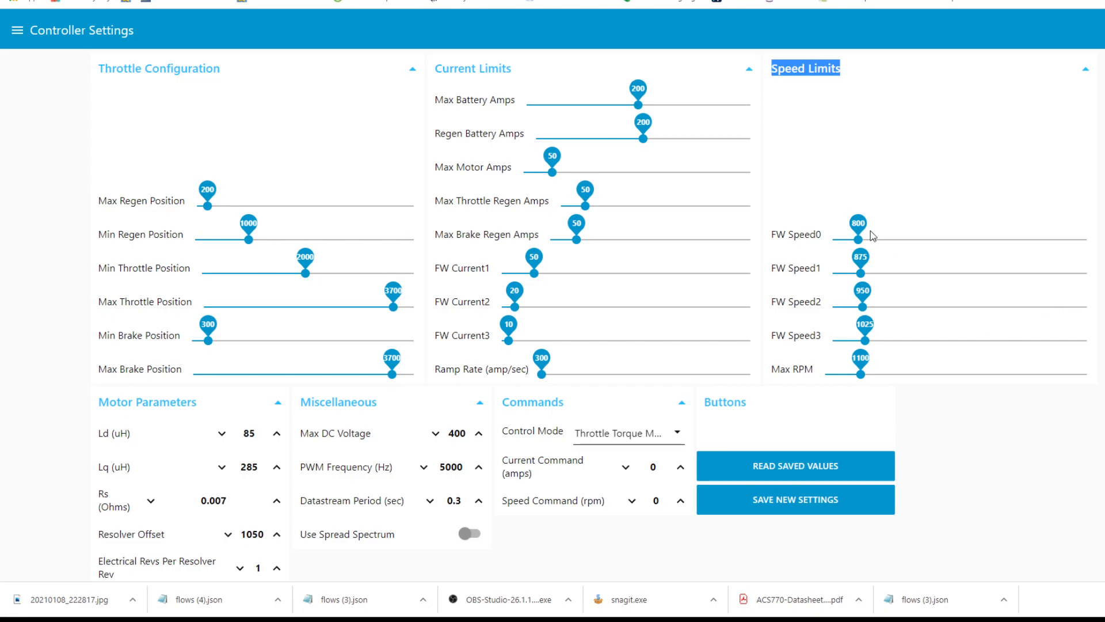
pyautogui.click(774, 234)
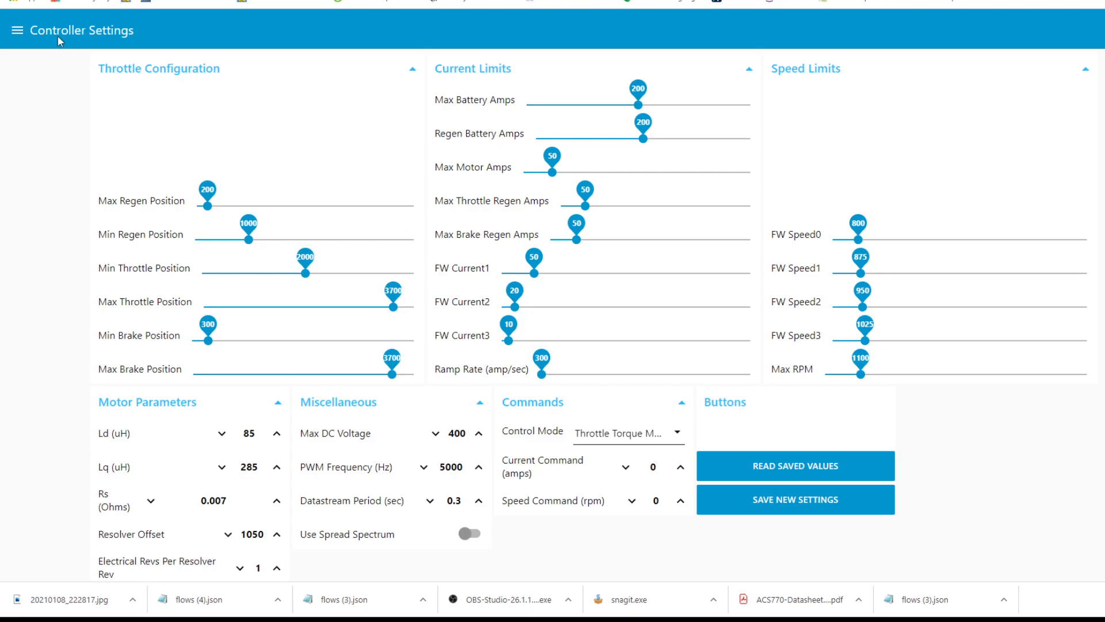
# - Switch to the Real Time Graphs page and scroll through the temperature, current and RPM charts
pyautogui.click(17, 30)
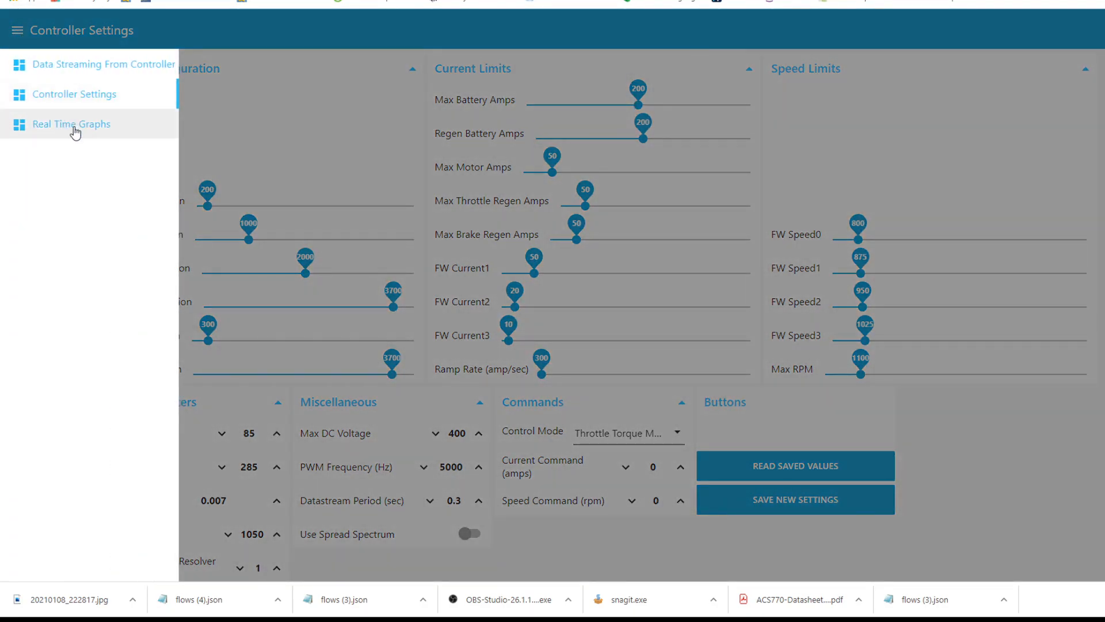
pyautogui.click(70, 125)
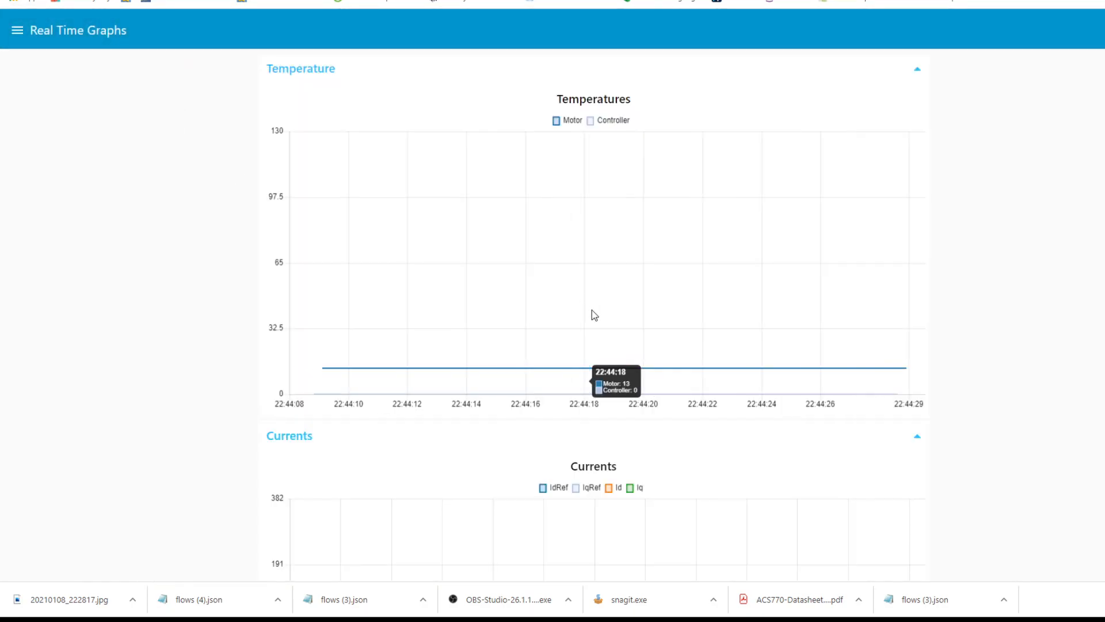
pyautogui.scroll(-3)
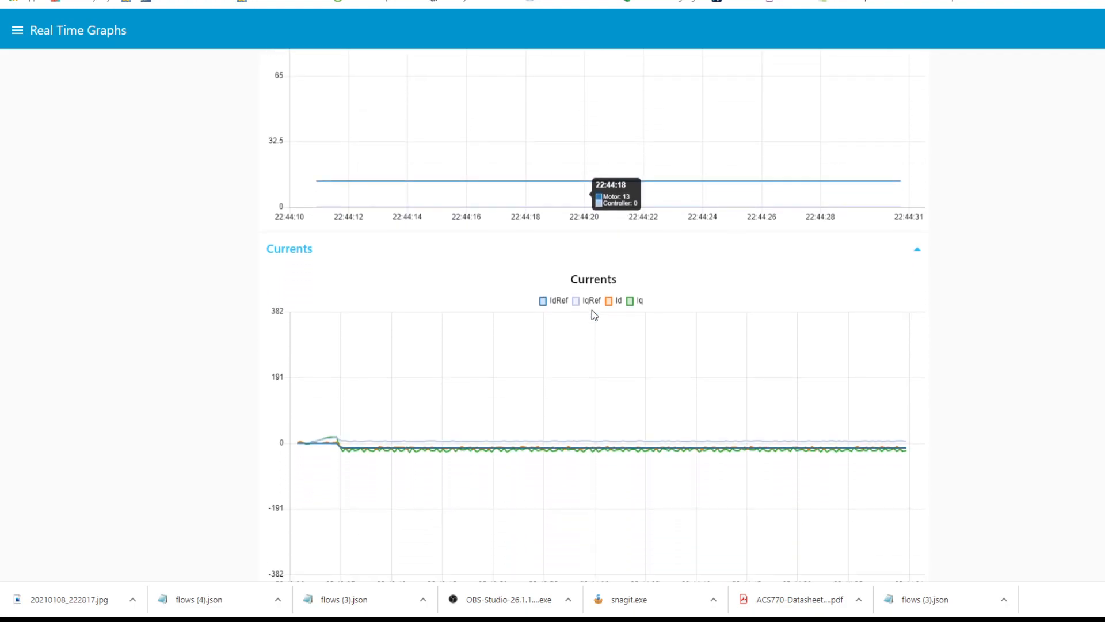
pyautogui.scroll(-3)
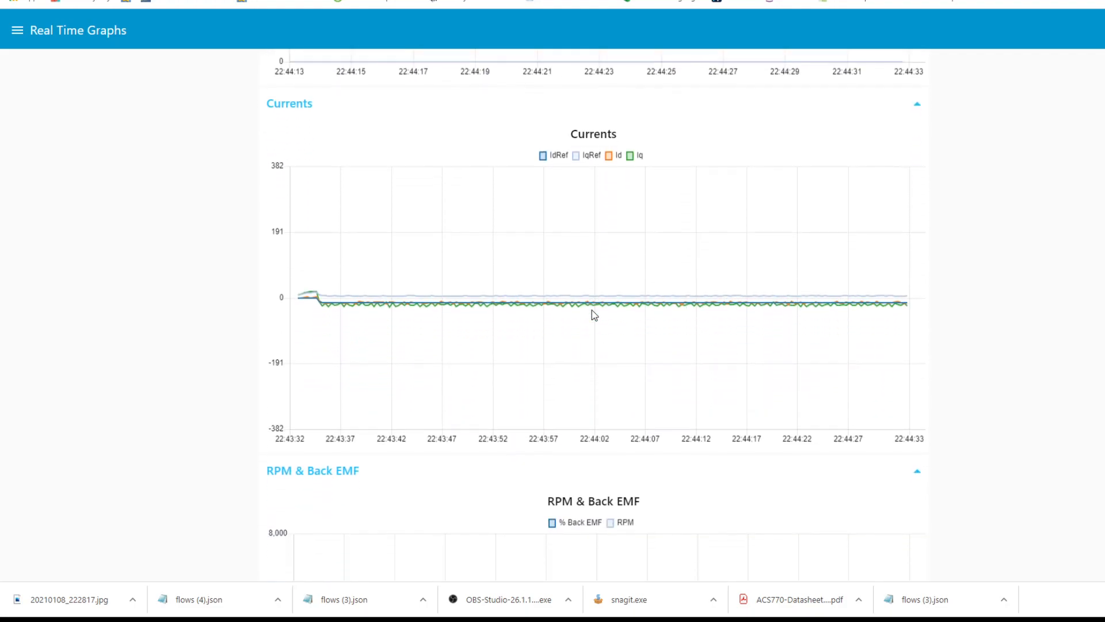
pyautogui.scroll(-3)
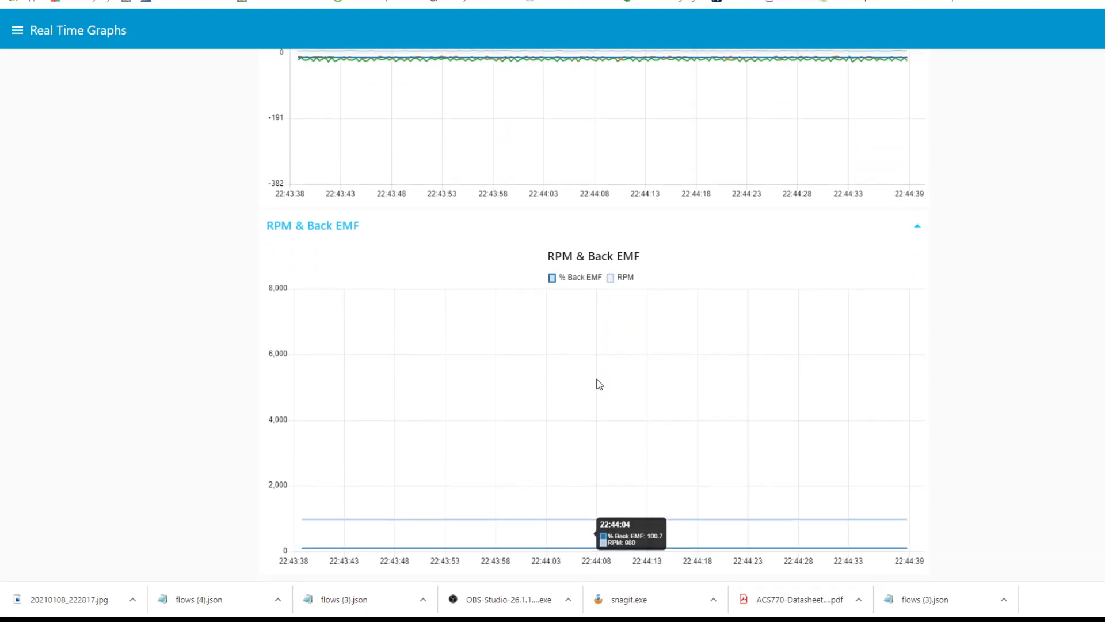
pyautogui.moveTo(766, 517)
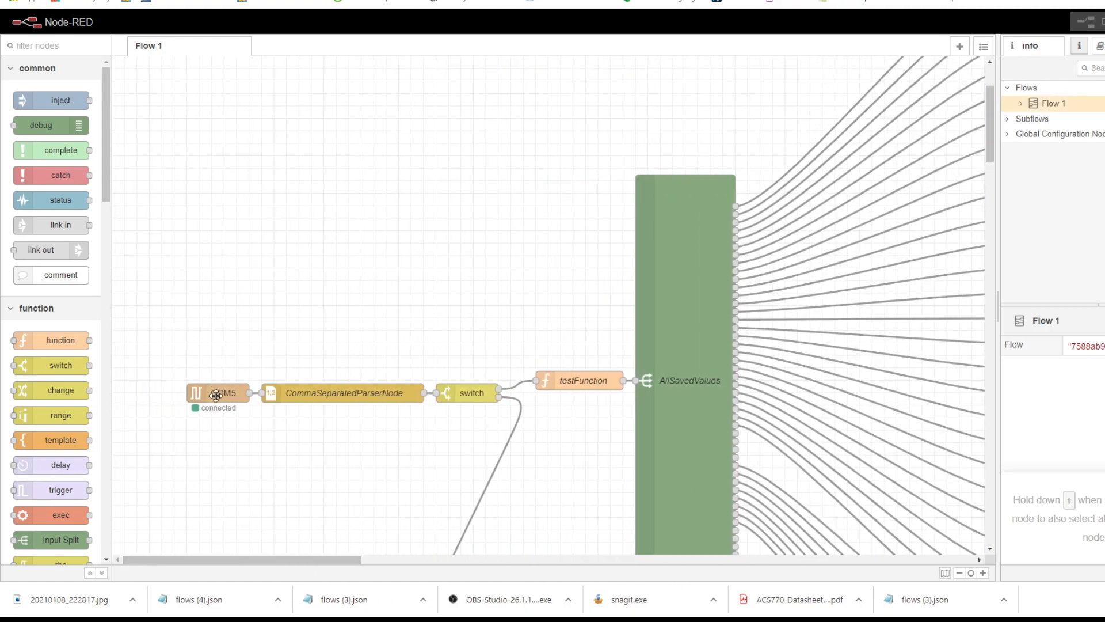
# - Select the COM5 serial input node in the flow editor to show its details in the sidebar
pyautogui.click(222, 392)
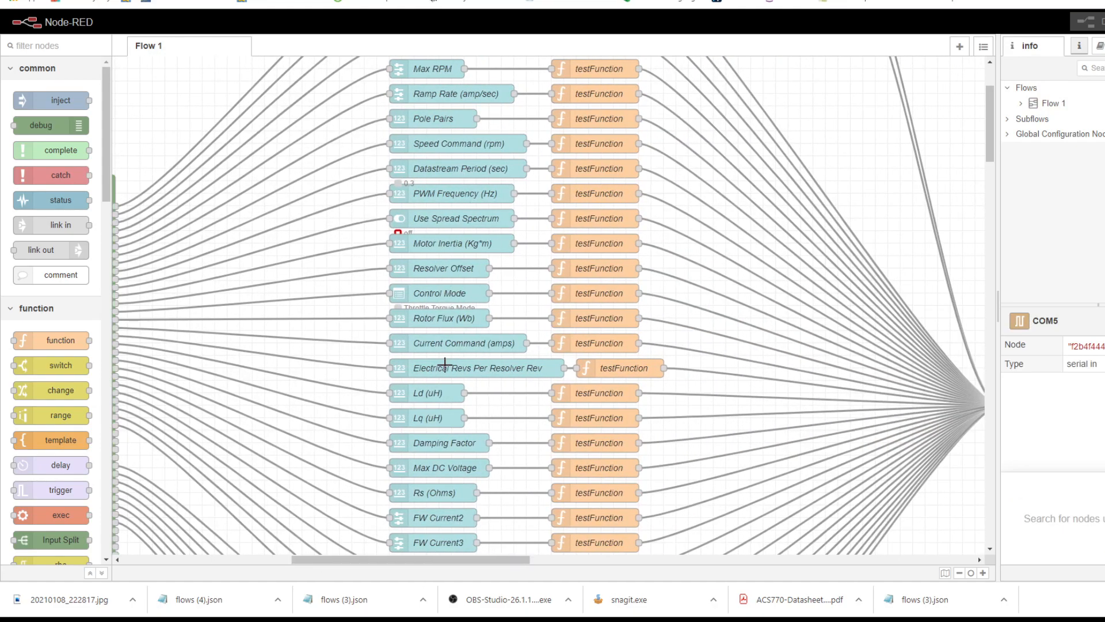
pyautogui.moveTo(450, 268)
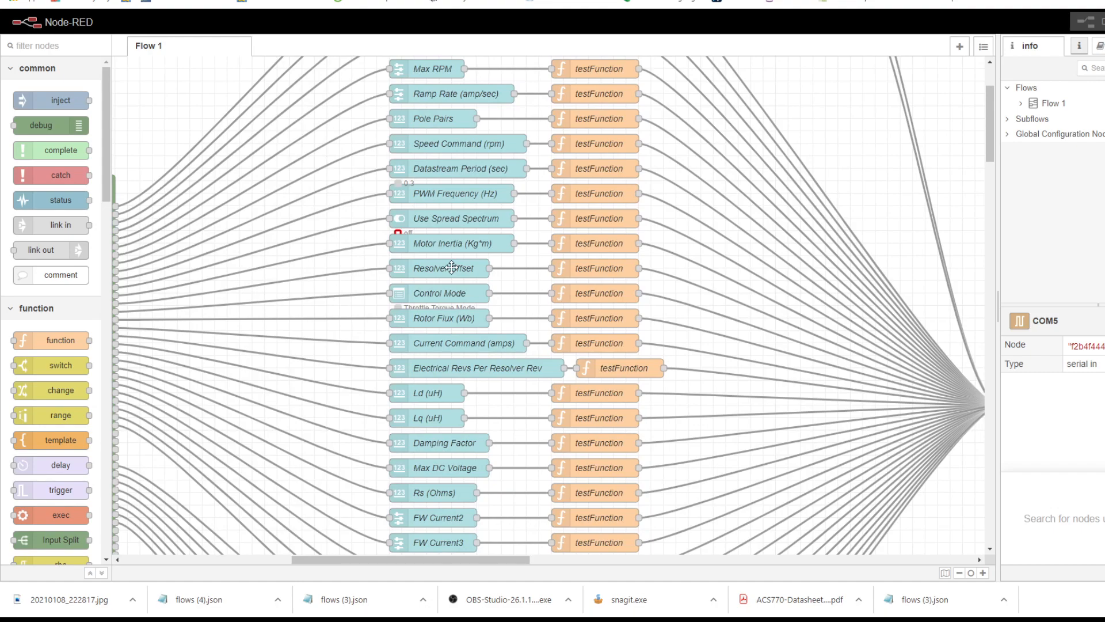
pyautogui.scroll(-3)
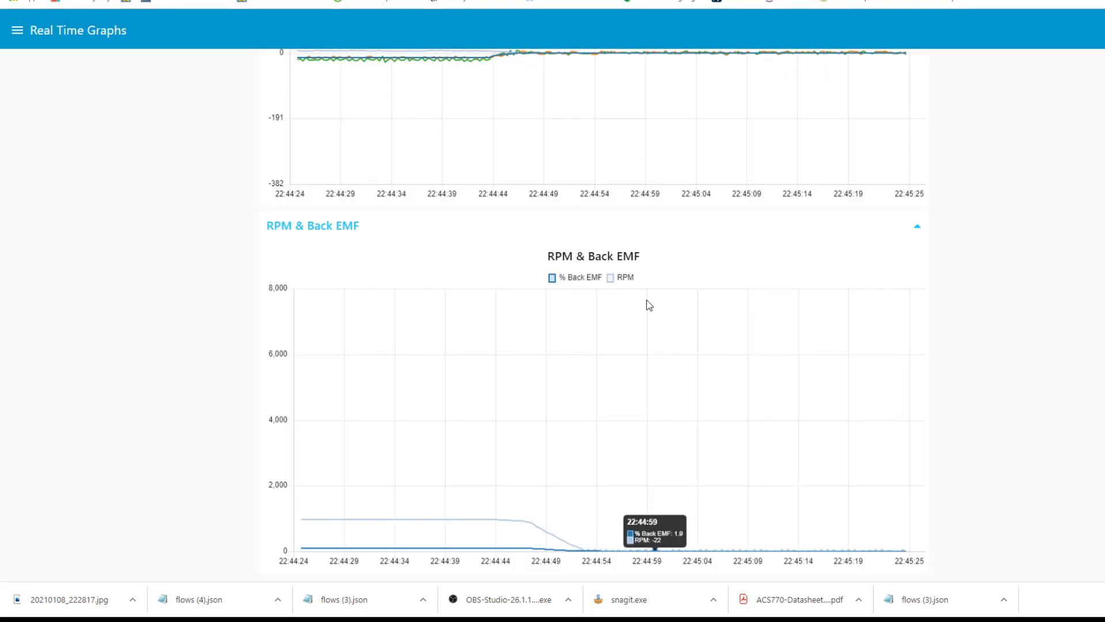
# - Return to the Data Streaming From Controller page and scroll through its gauges
pyautogui.click(17, 30)
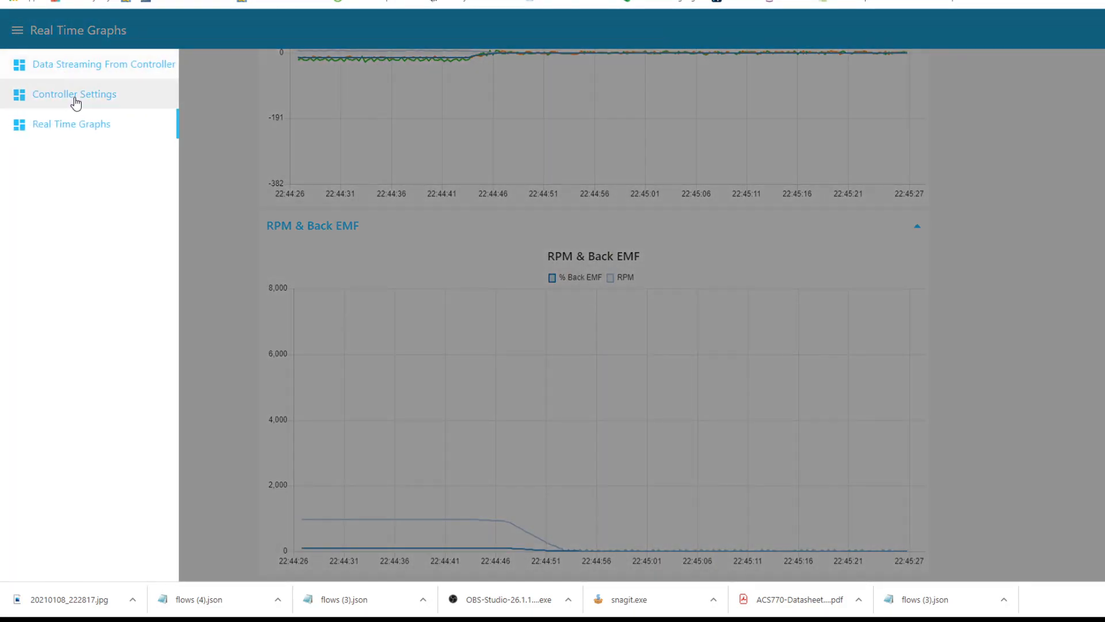
pyautogui.click(102, 64)
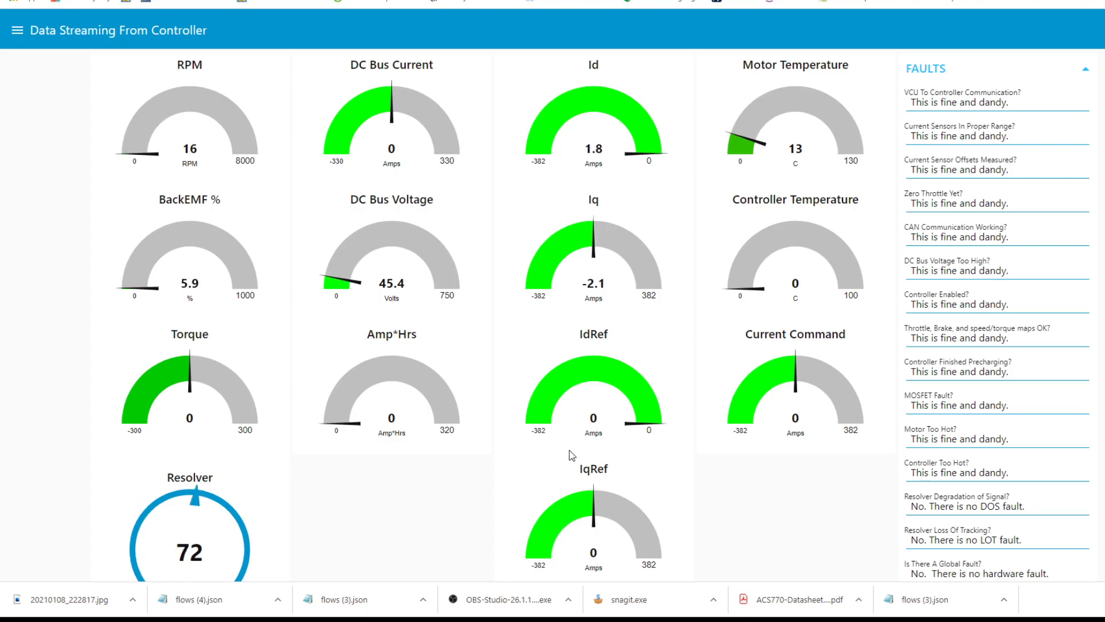
pyautogui.scroll(-3)
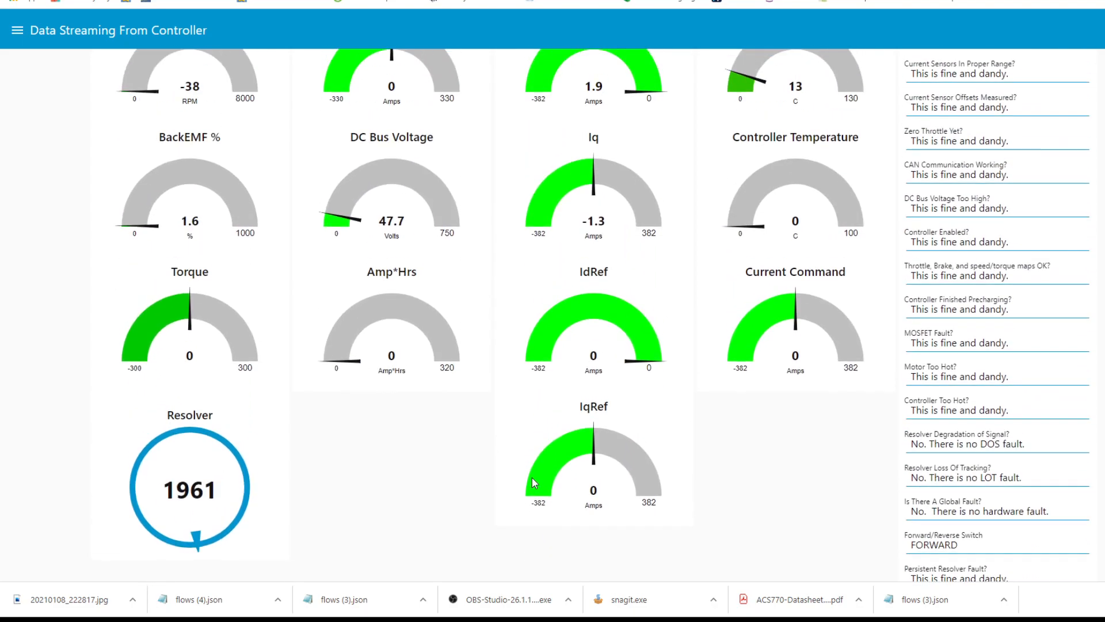